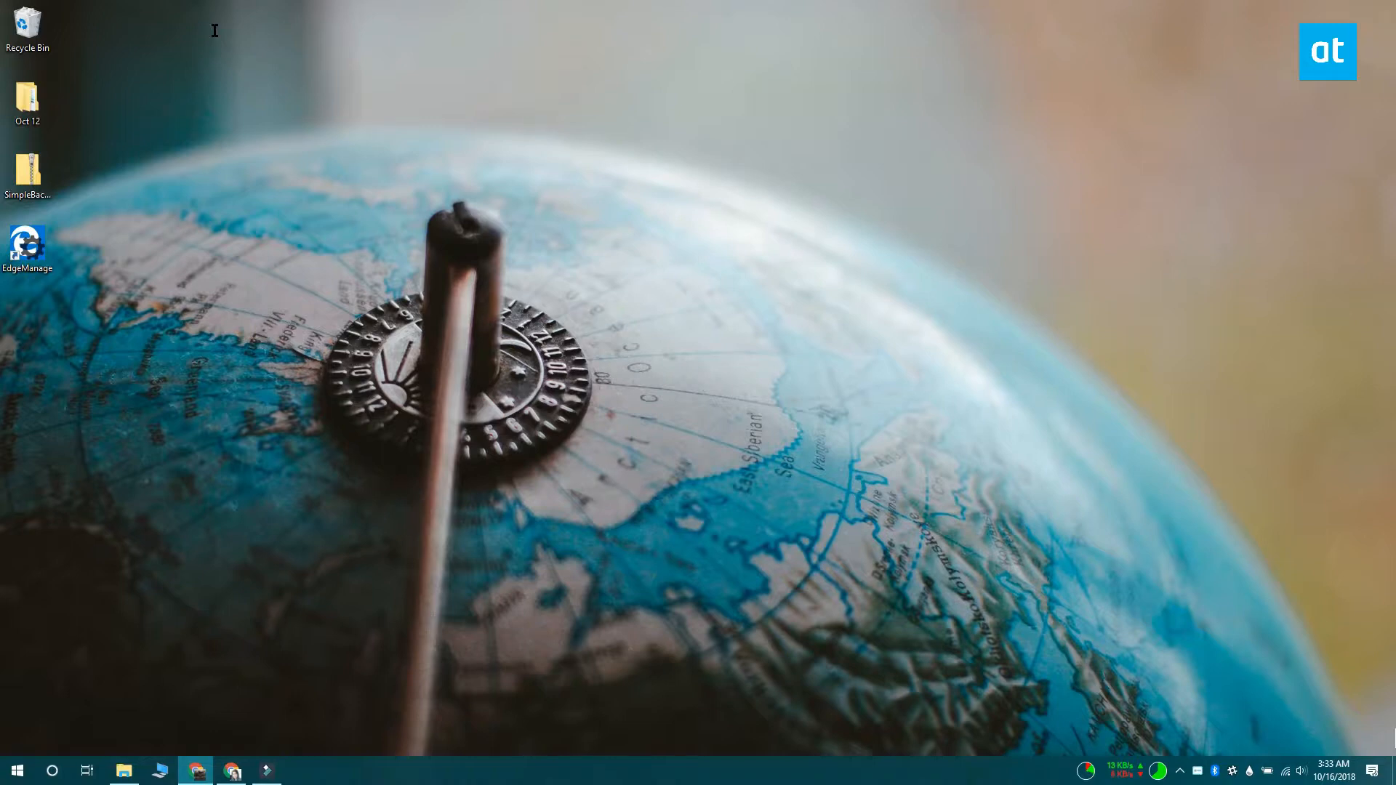
mouse_move(189, 261)
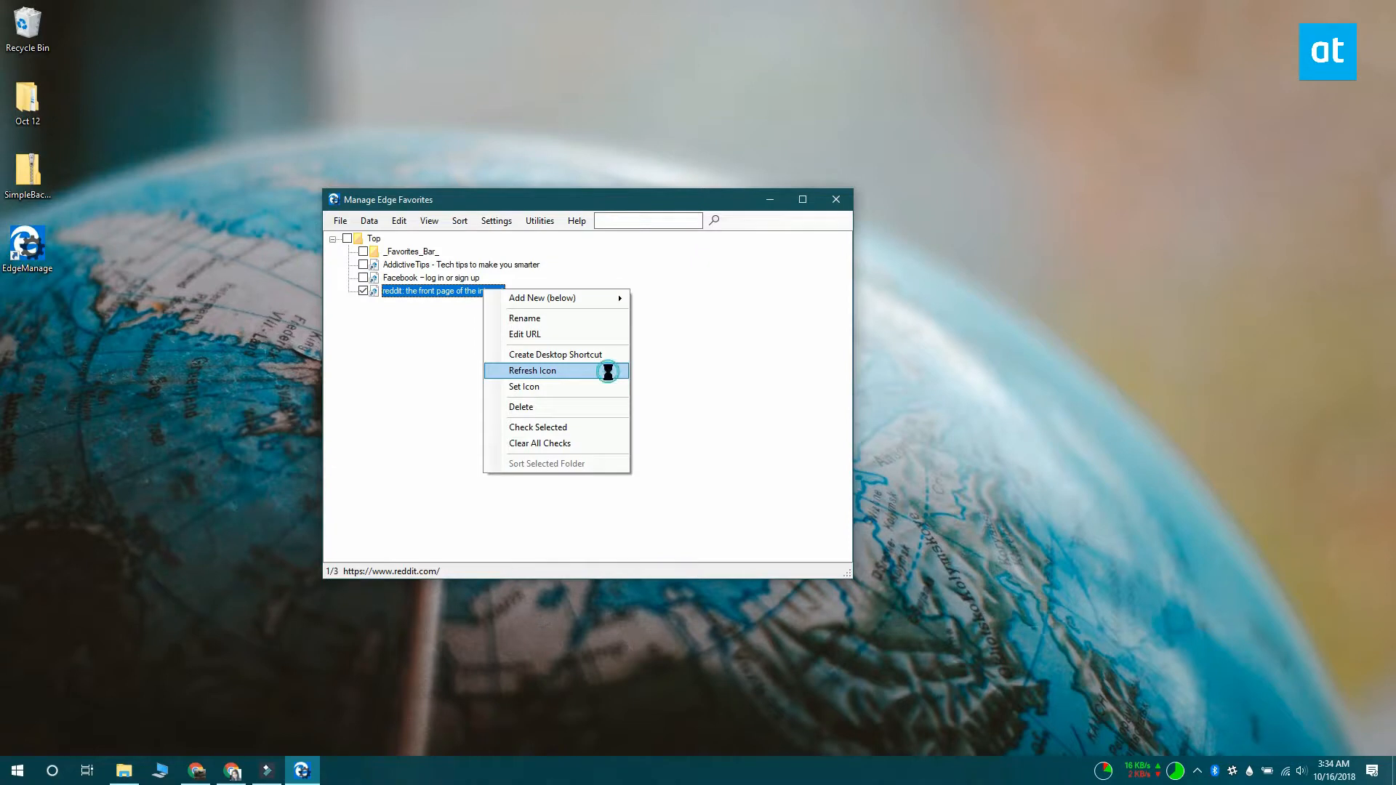
Refresh the reddit favorite's favicon from its context actions.
click(532, 370)
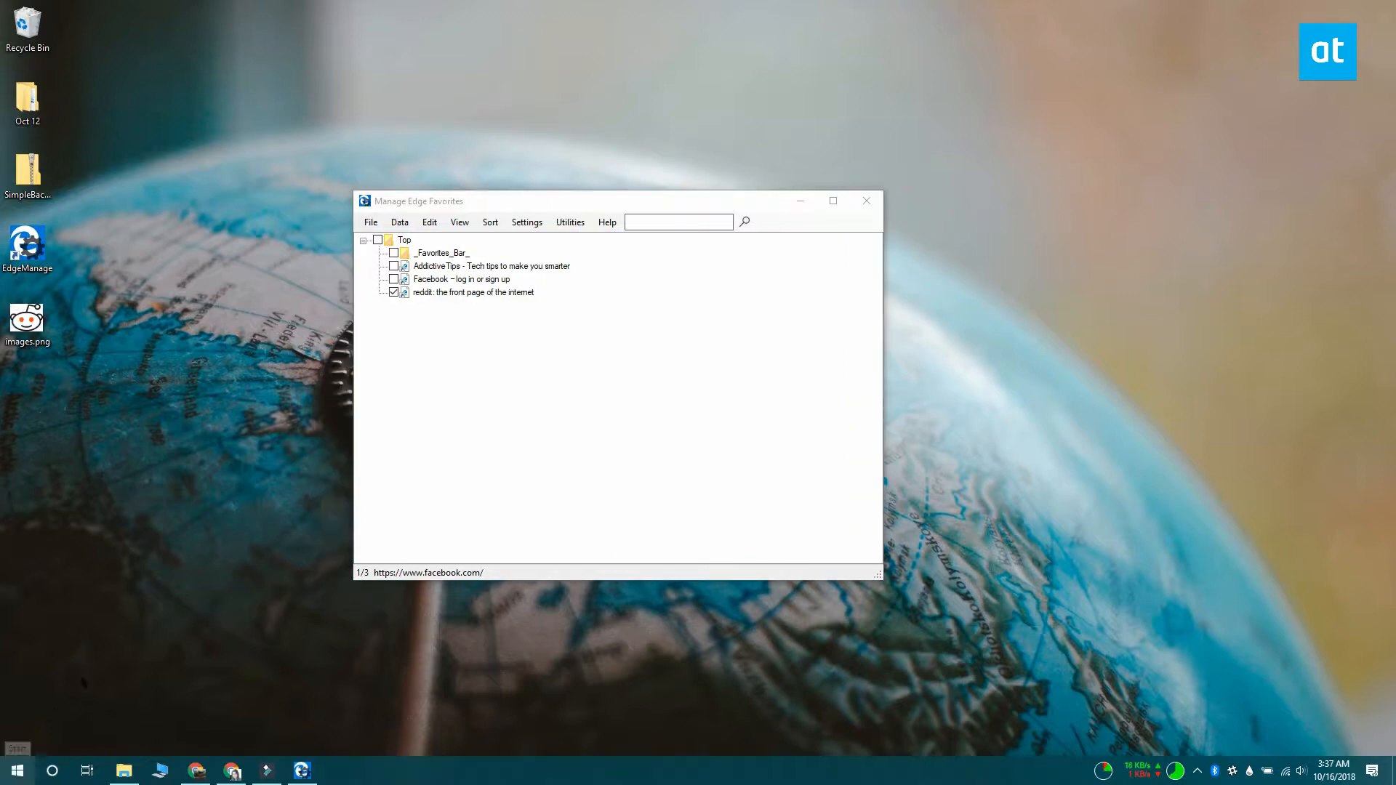
mouse_move(199, 608)
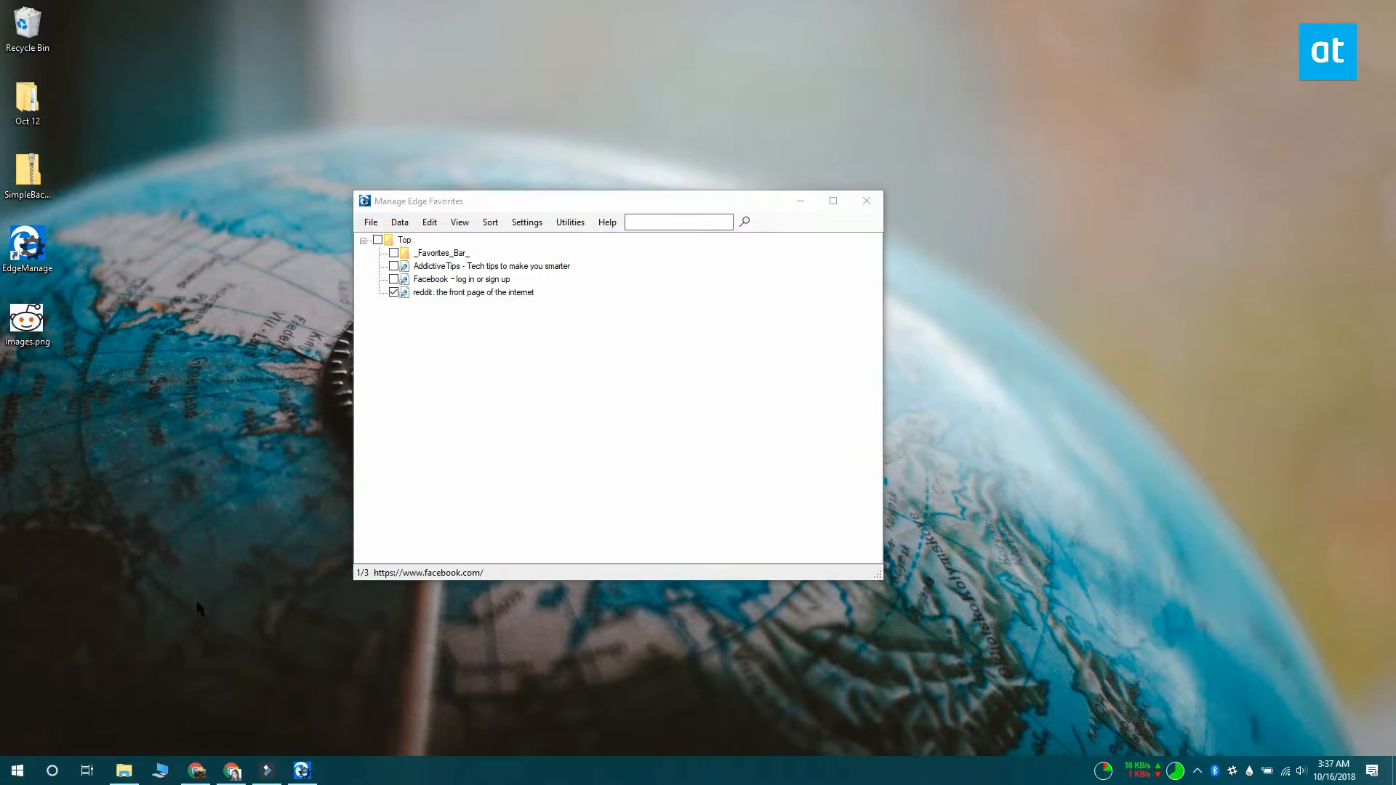
Launch Microsoft Edge from the Start search for 'edge' to view the favorites list.
text(edge)
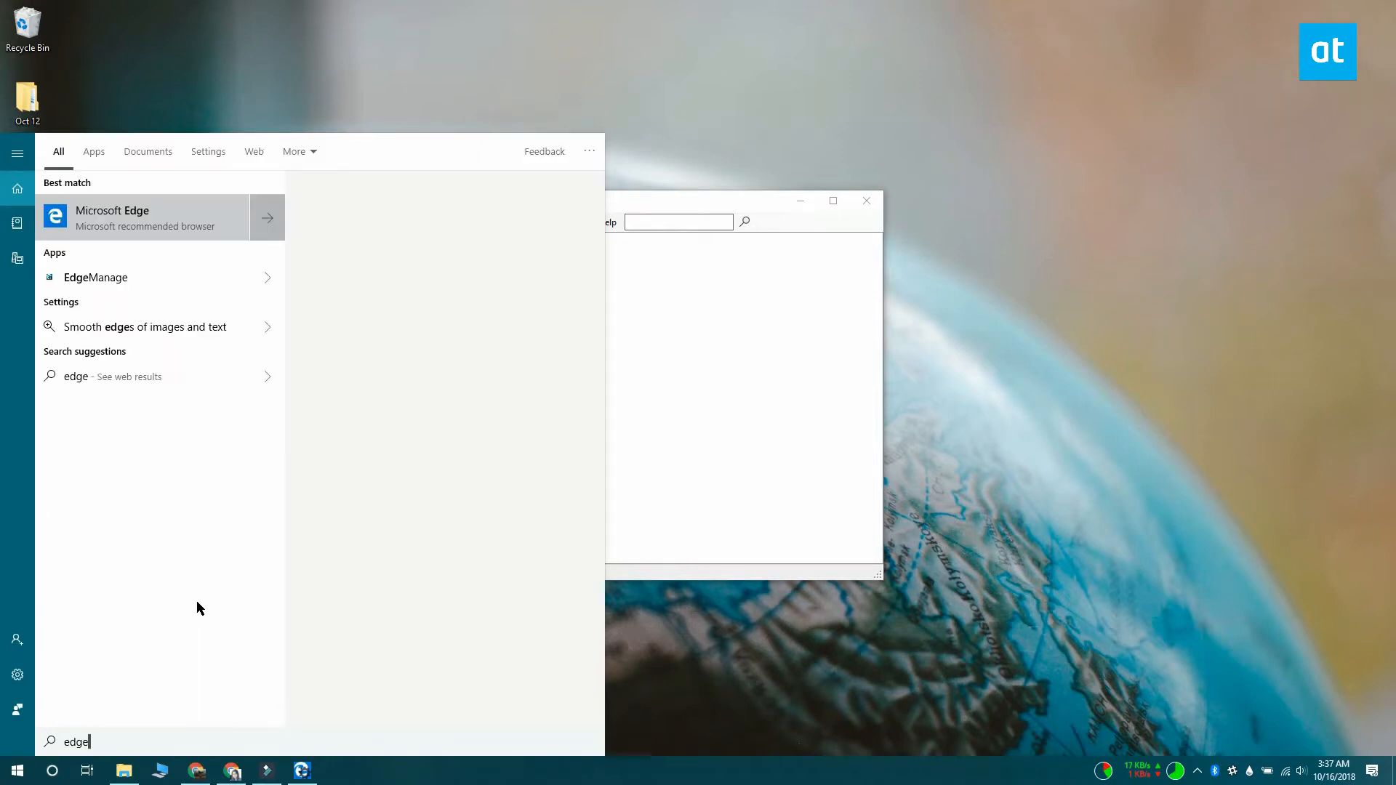
click(112, 216)
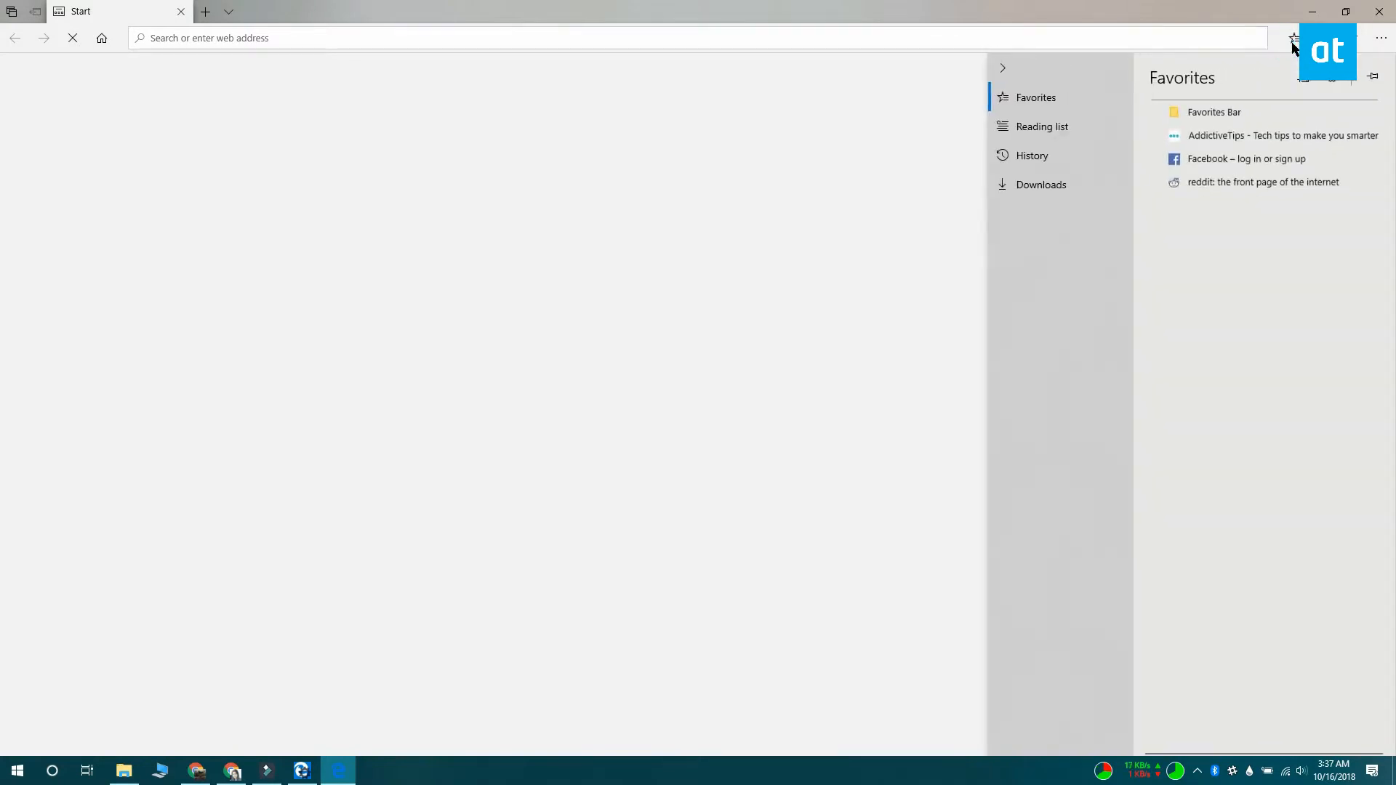
mouse_move(1225, 263)
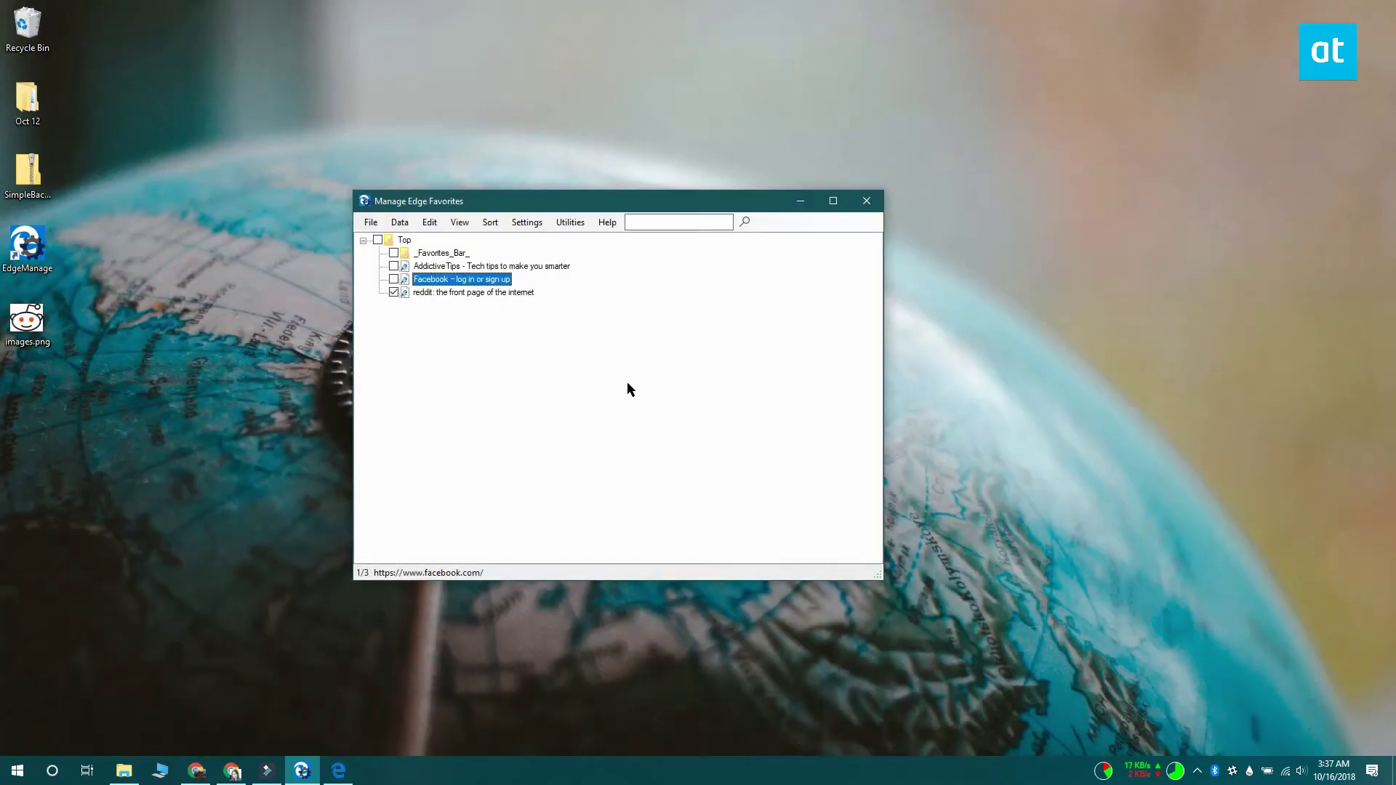
Set the reddit favorite's icon to images.png from the Desktop and confirm it.
click(471, 292)
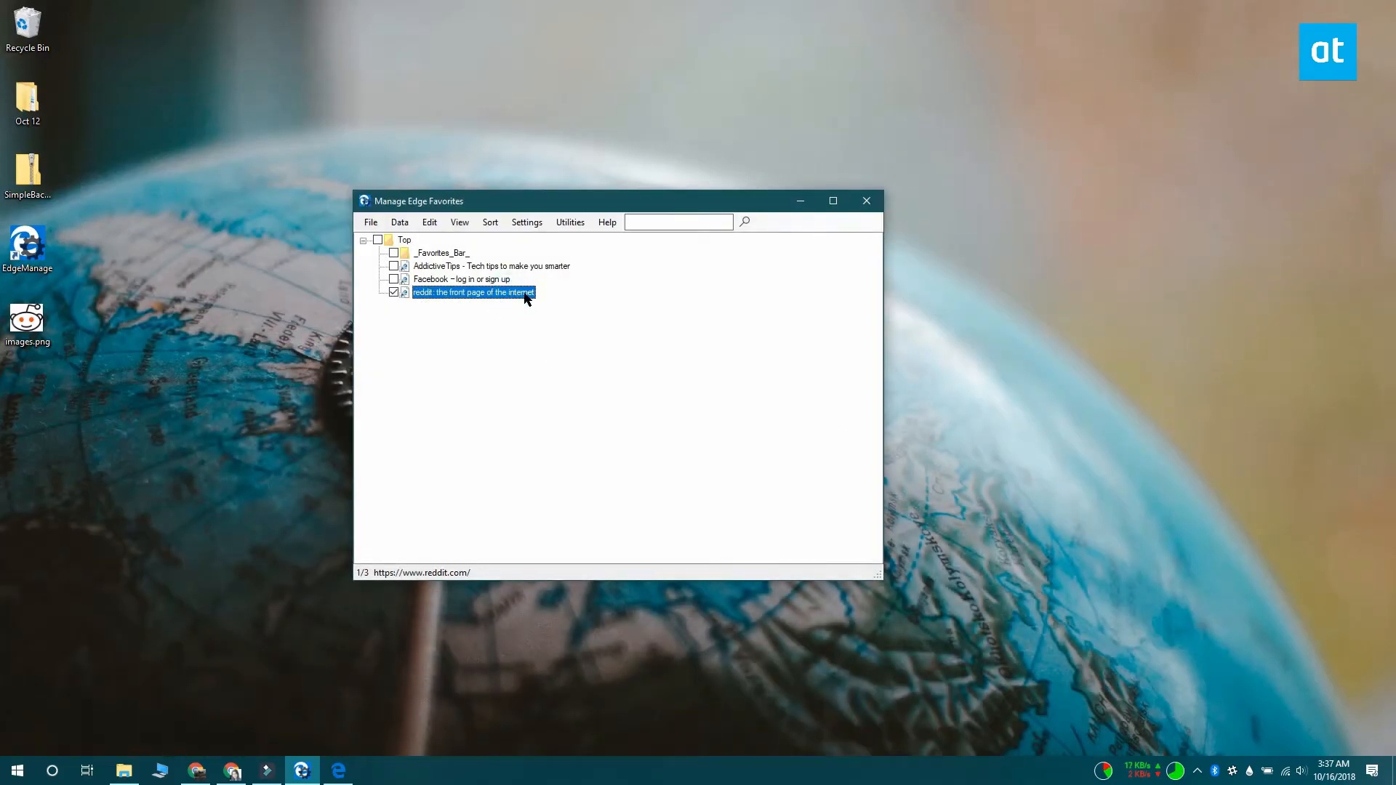
right_click(474, 292)
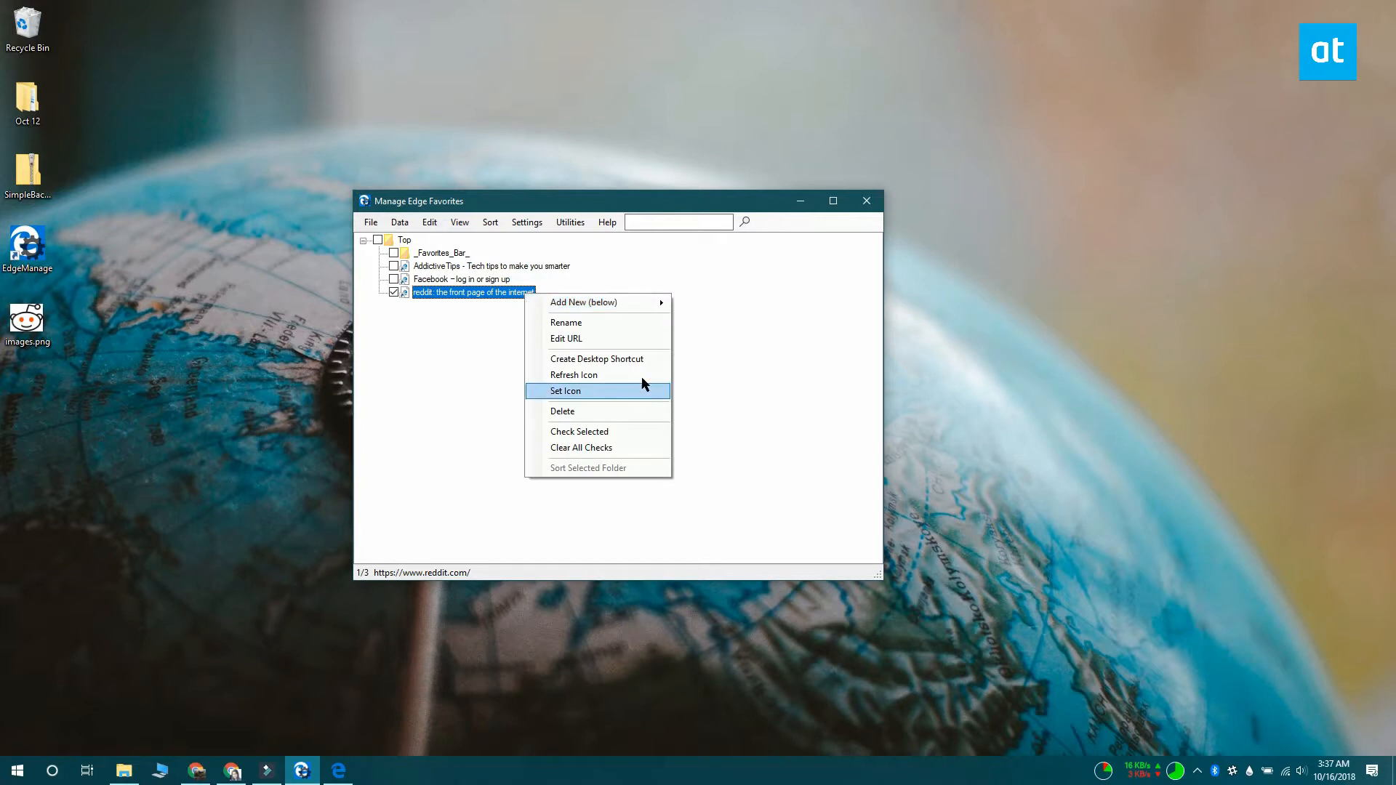
click(565, 391)
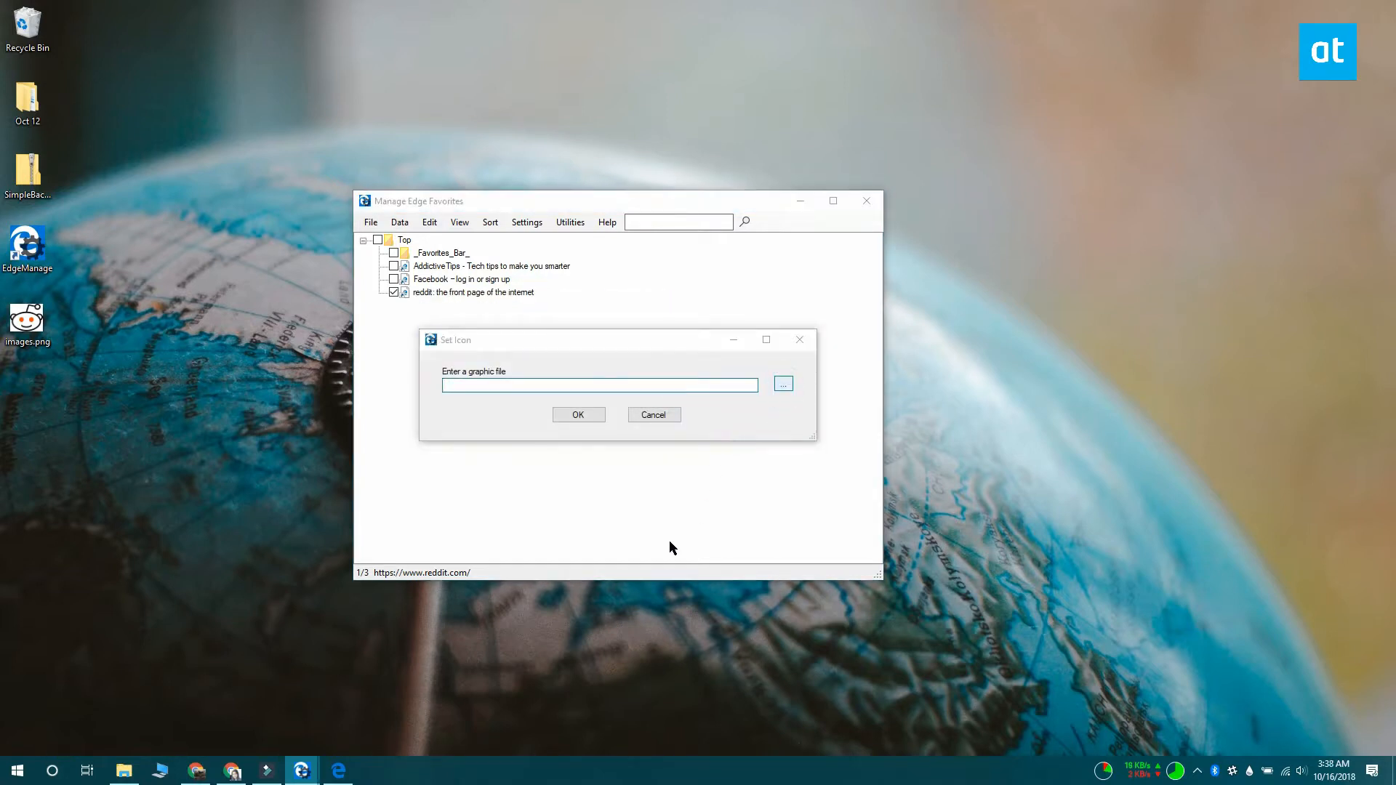
click(781, 384)
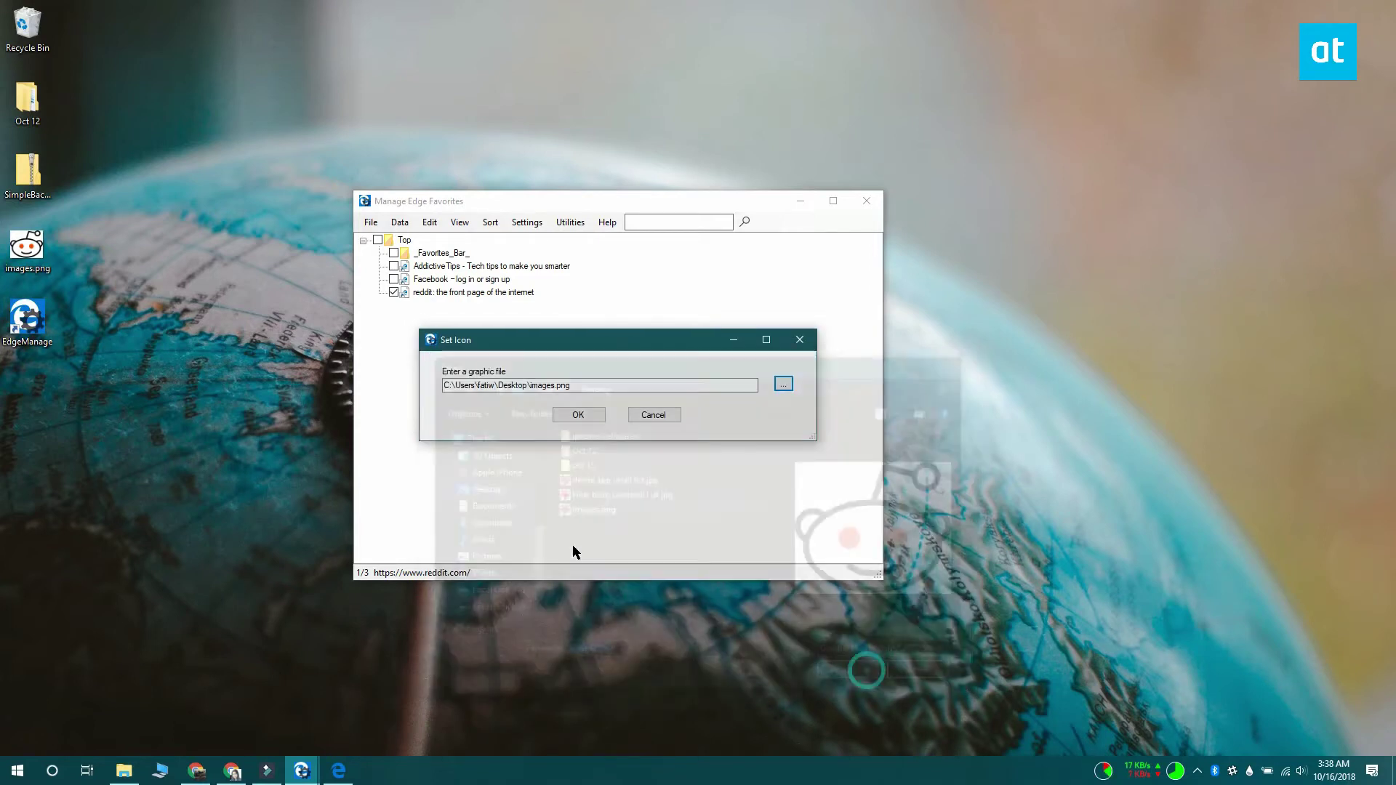
click(579, 415)
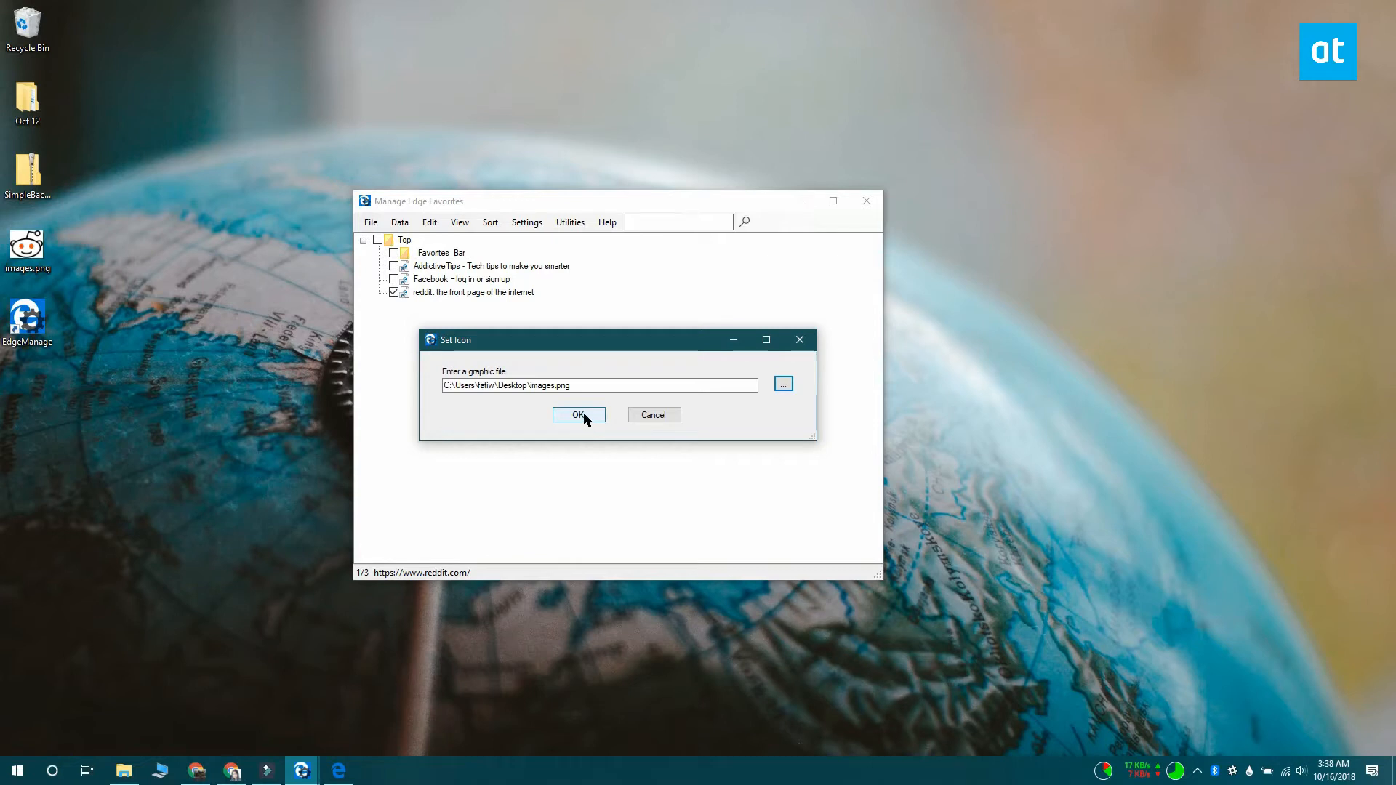
click(577, 415)
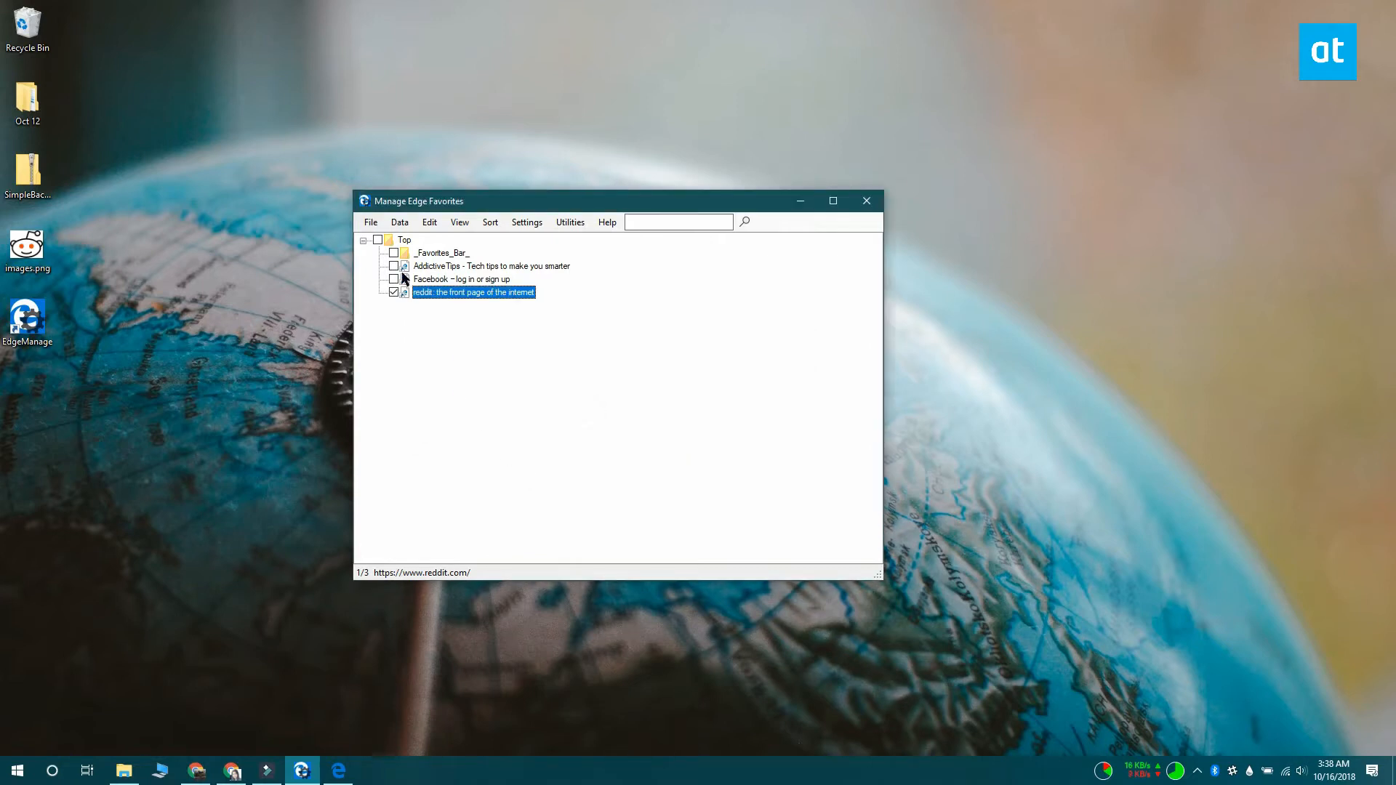
click(371, 221)
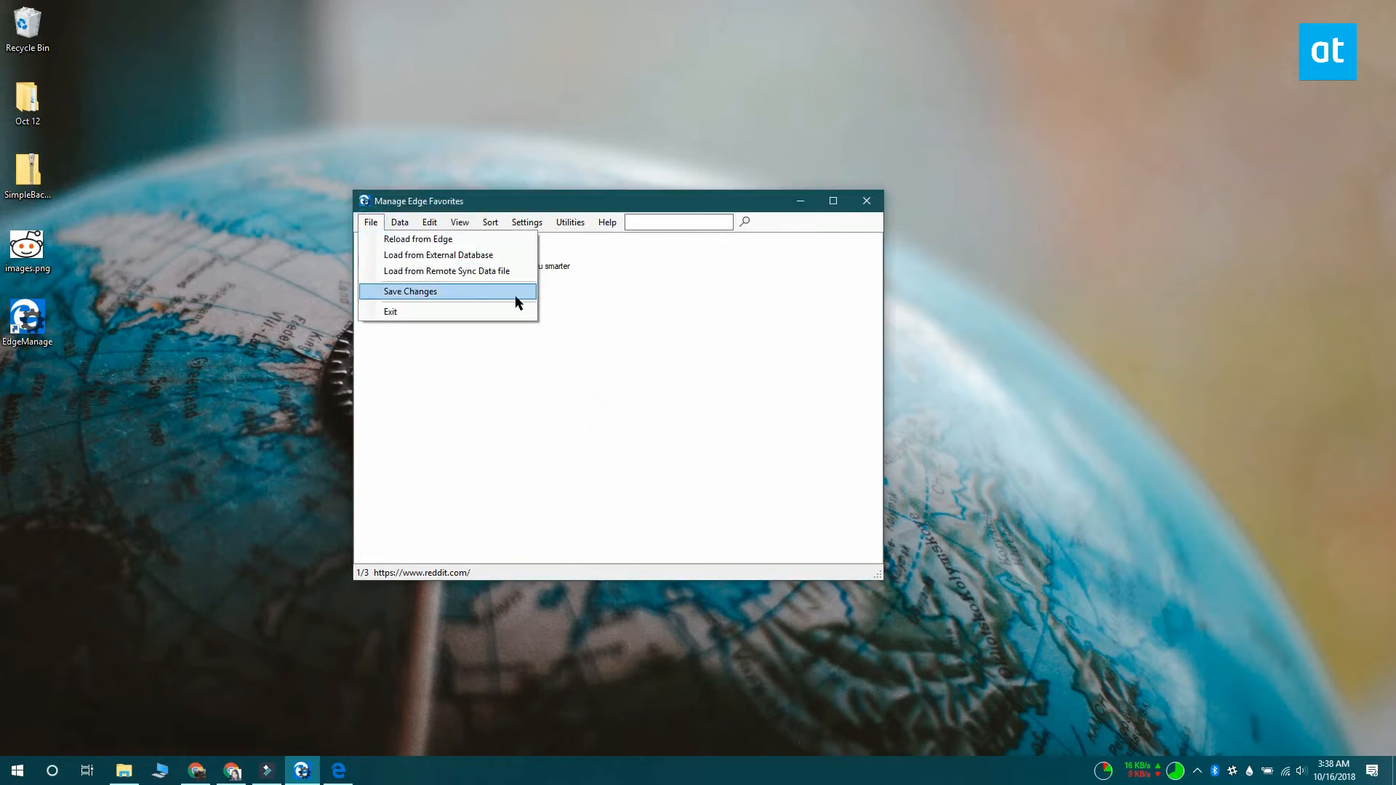
Save Changes to Edge, acknowledge the Favorites Saved message, and reopen Edge.
click(410, 290)
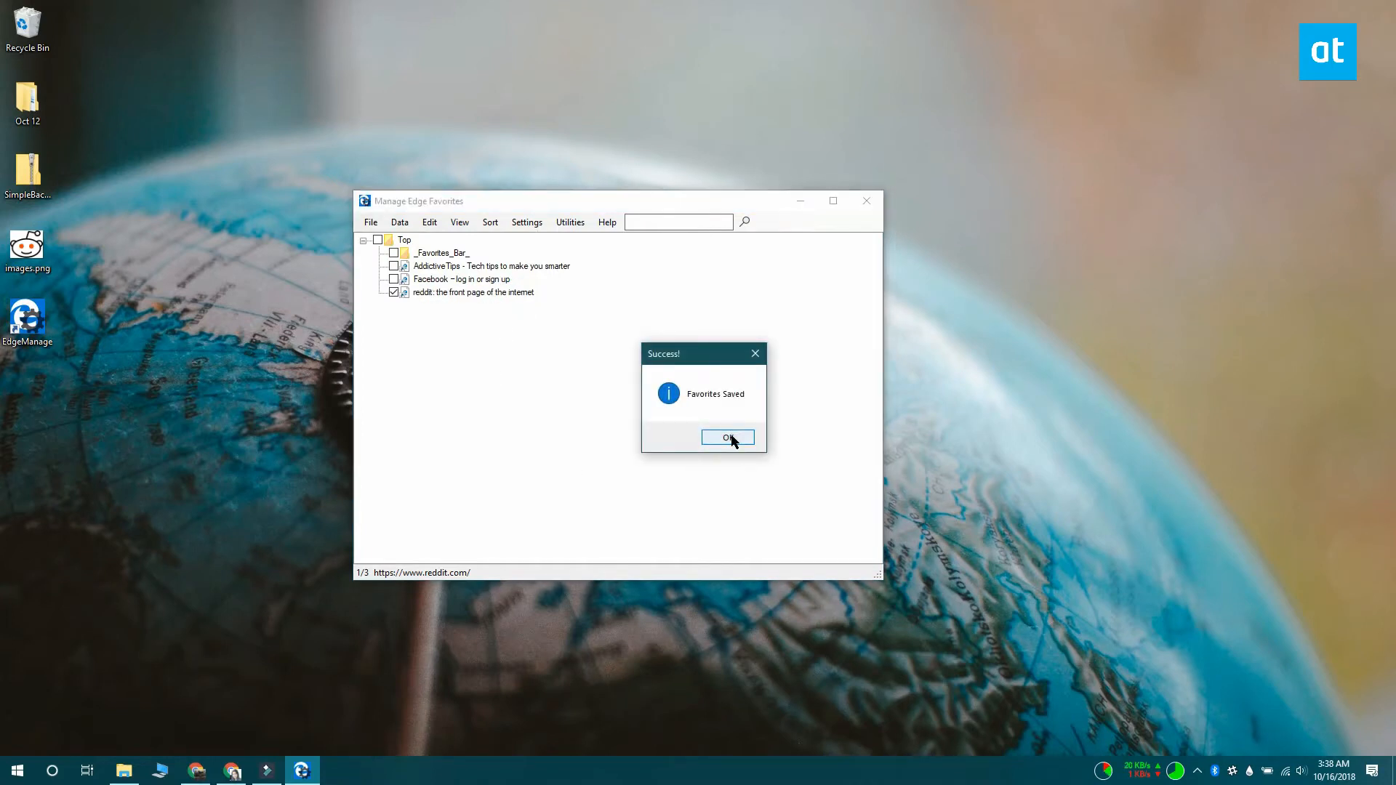
click(727, 438)
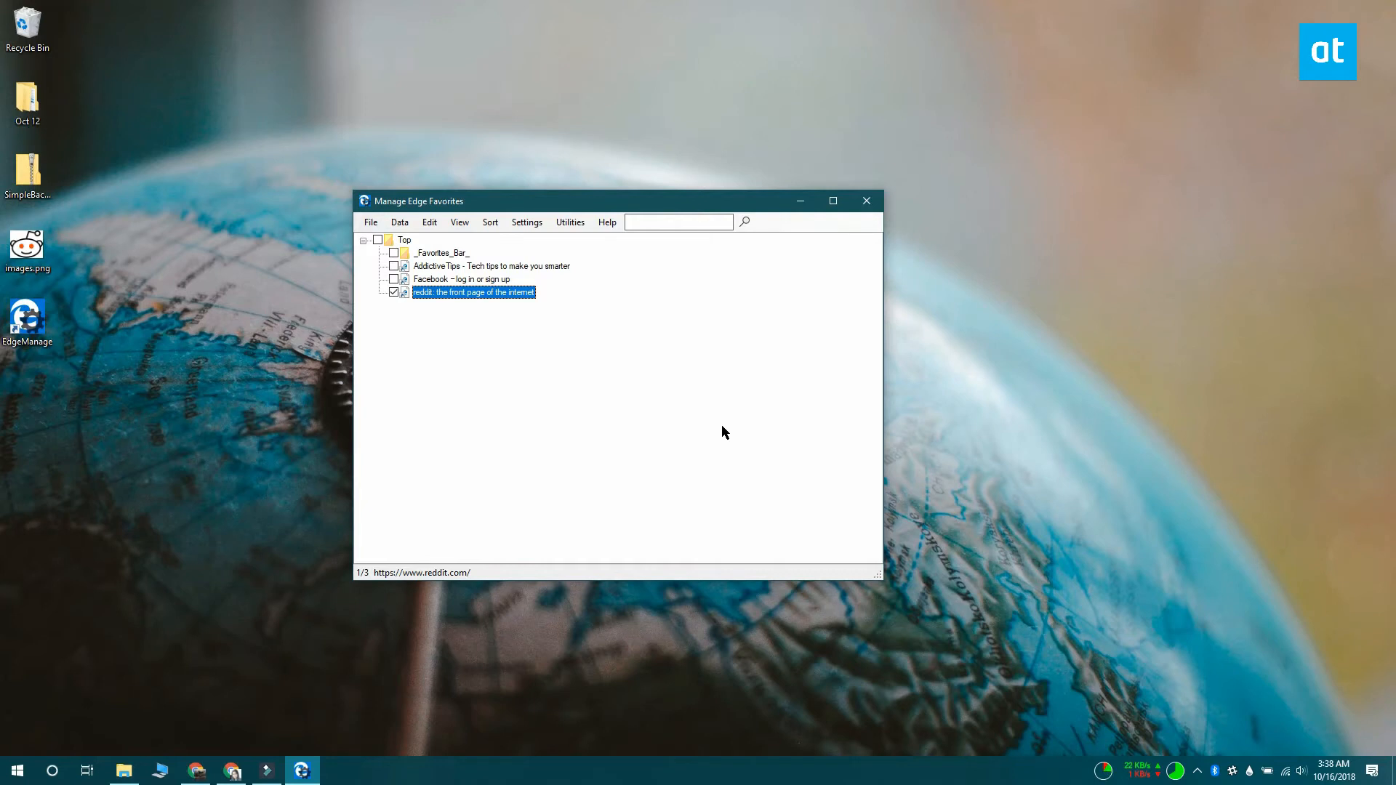
text(edge)
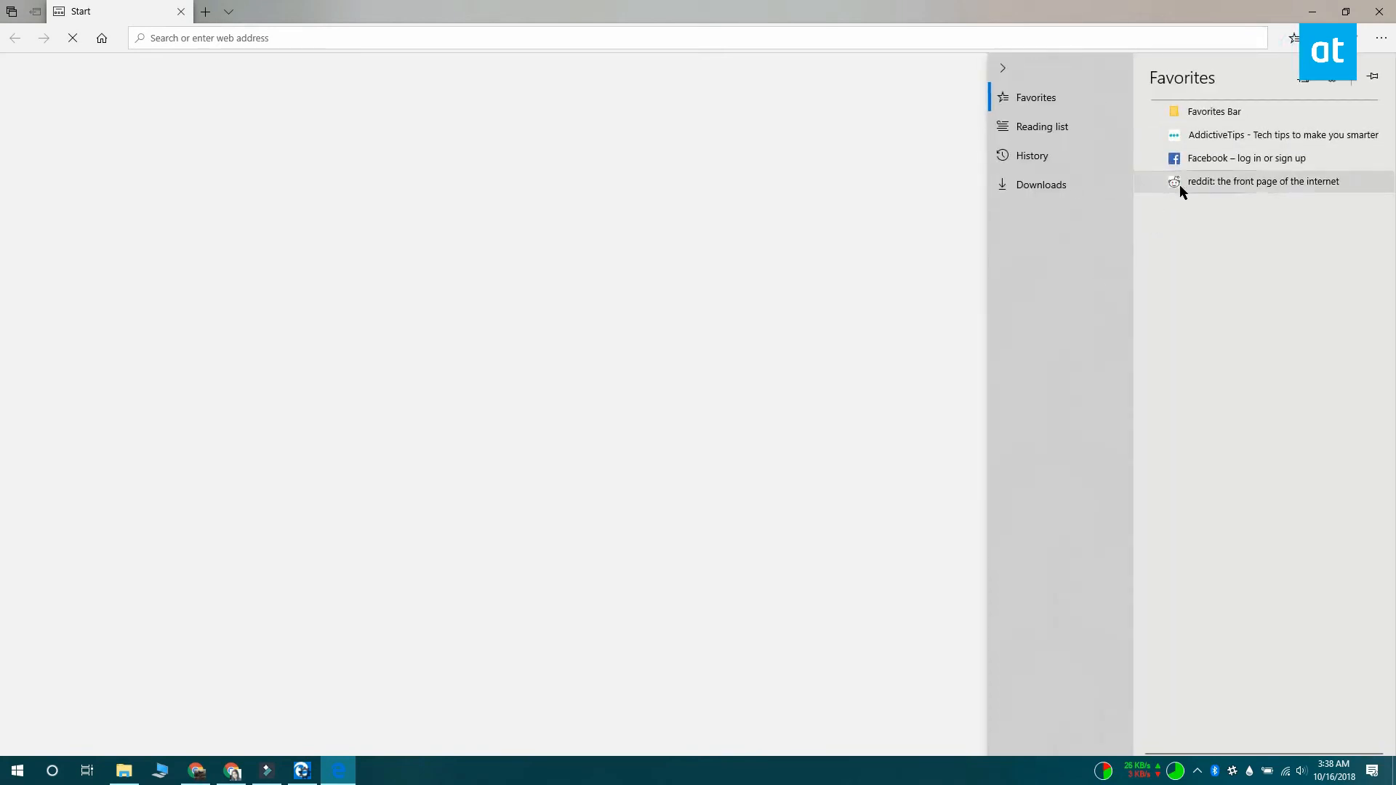
mouse_move(1264, 351)
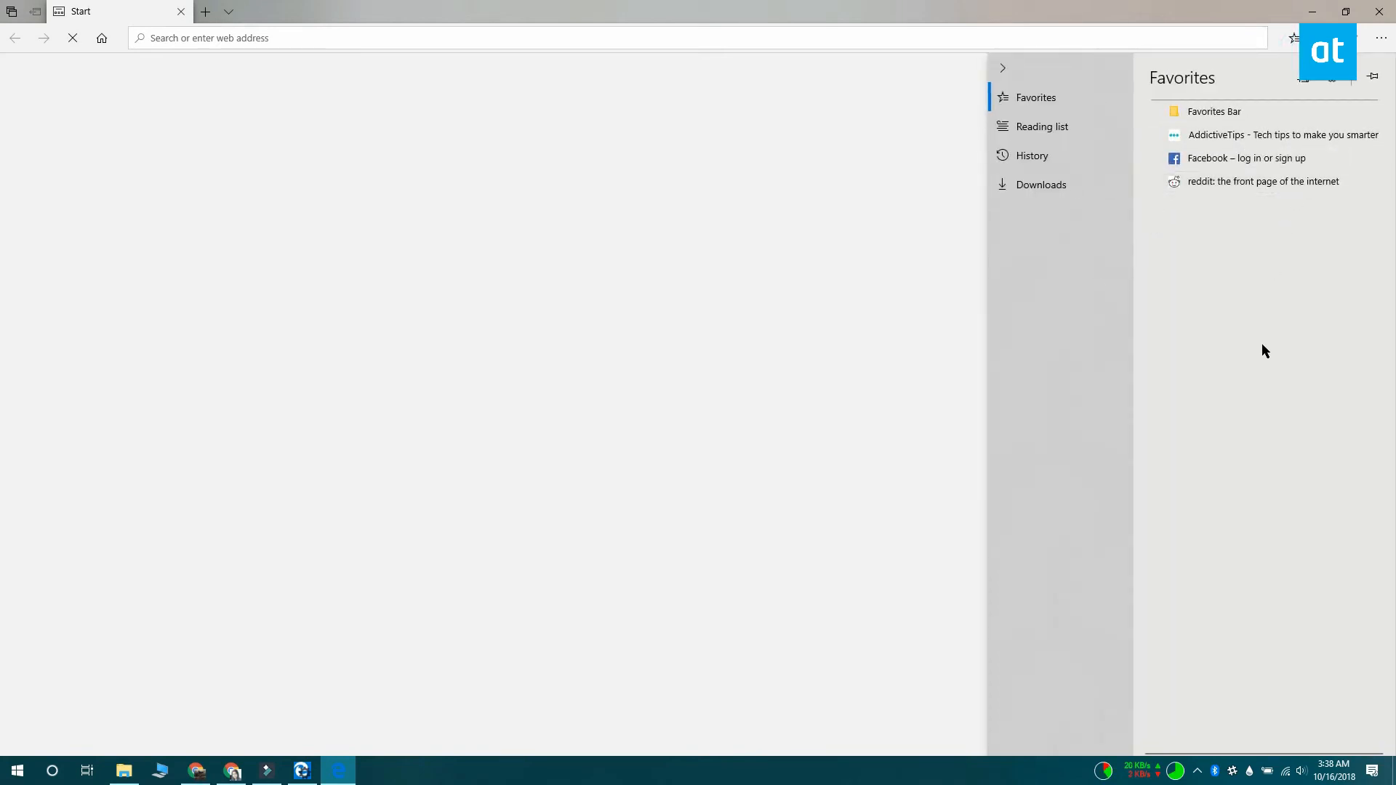